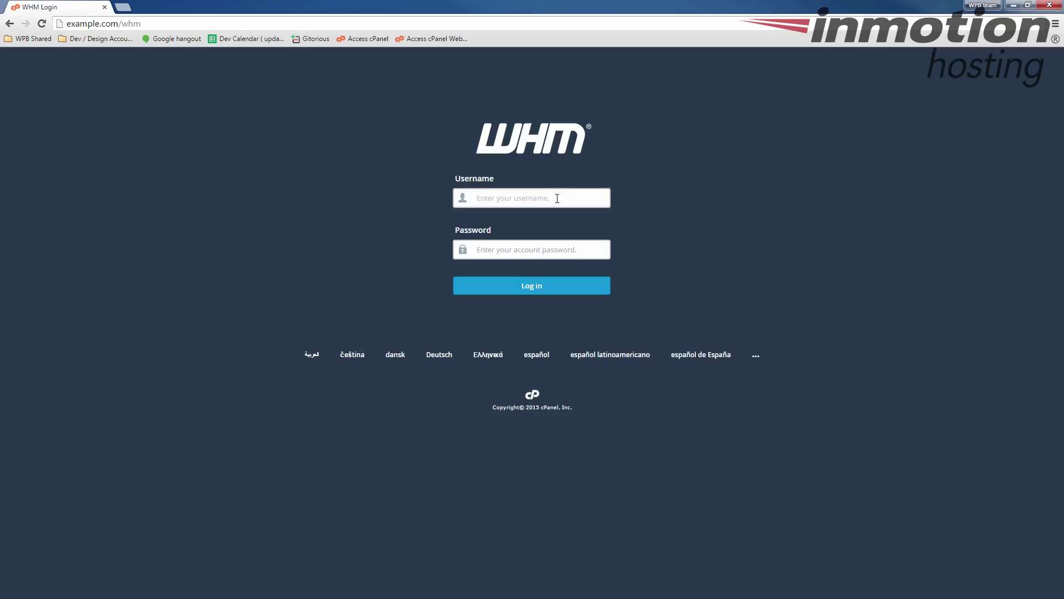
mouse_move(554, 214)
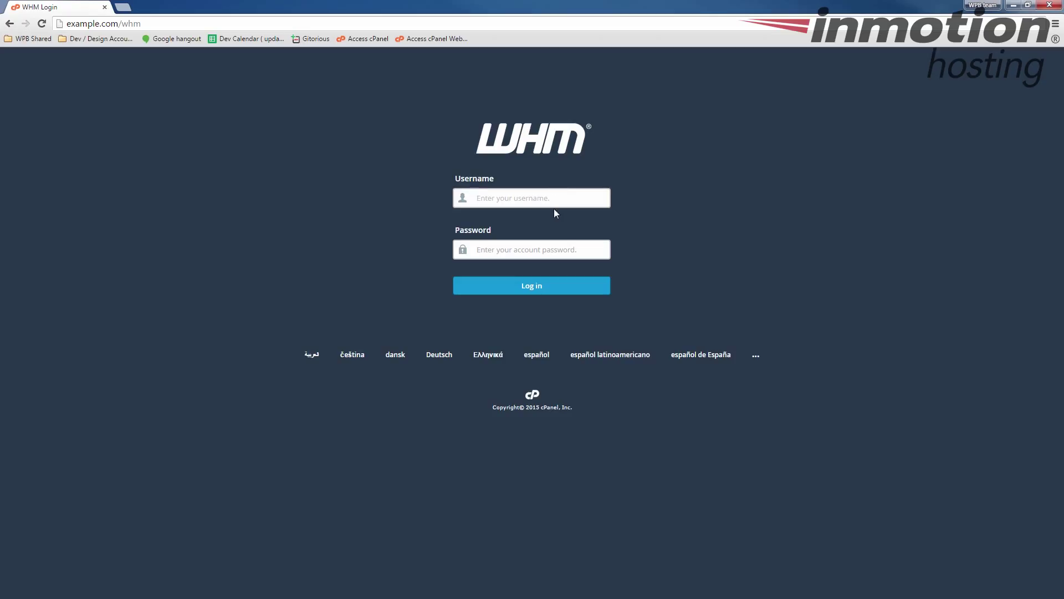
mouse_move(561, 221)
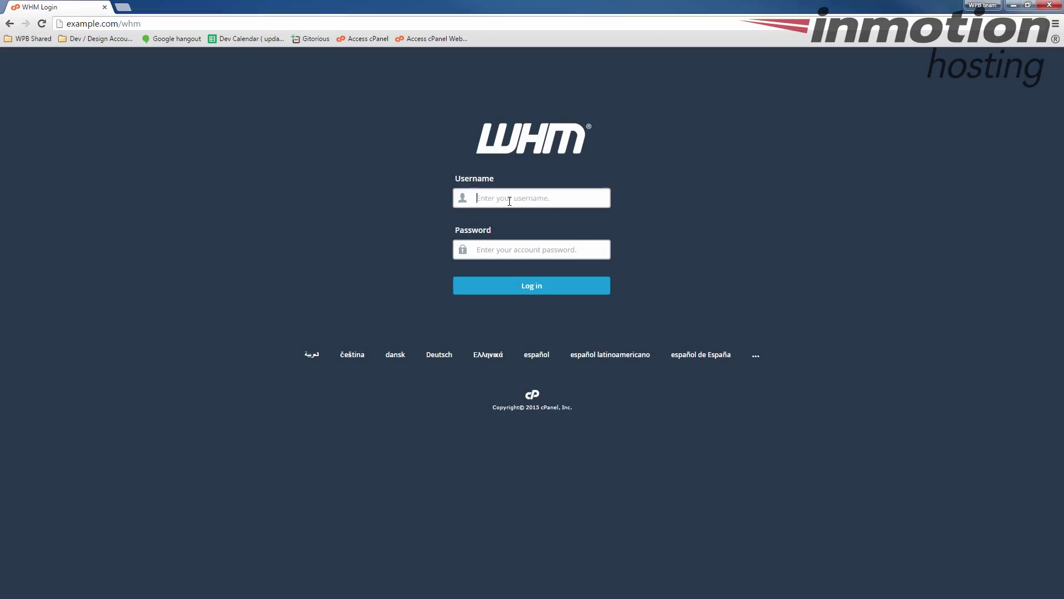
Sign in to WHM with the username 'root' and its password.
text(root)
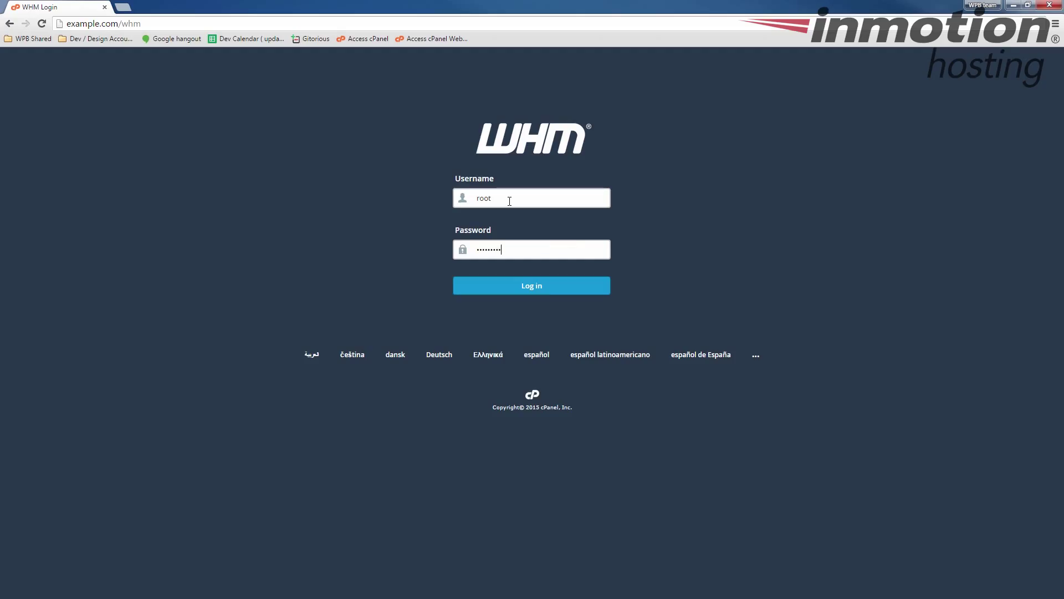
click(531, 285)
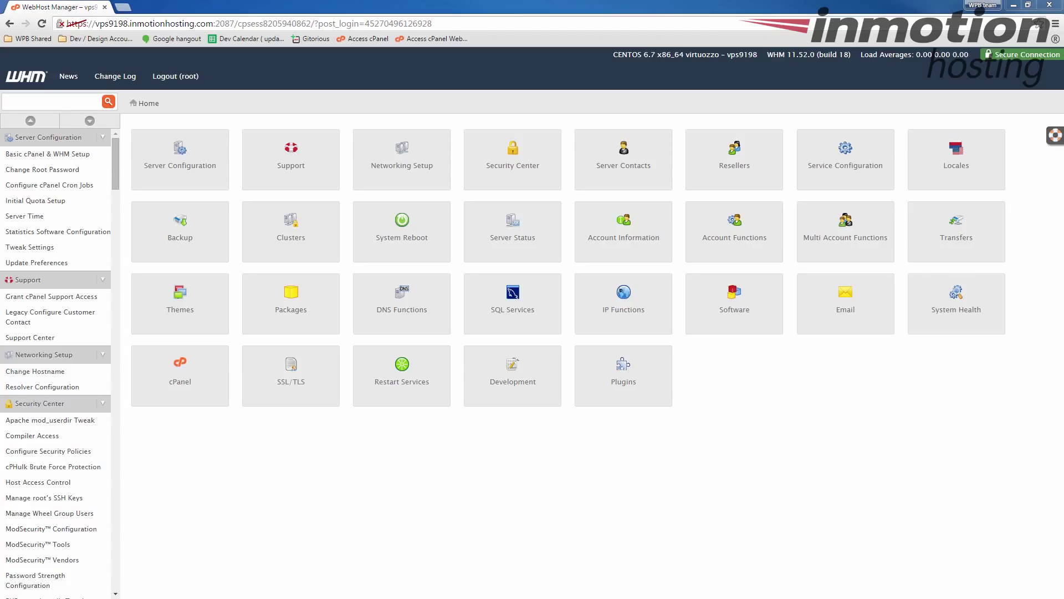
mouse_move(1030, 232)
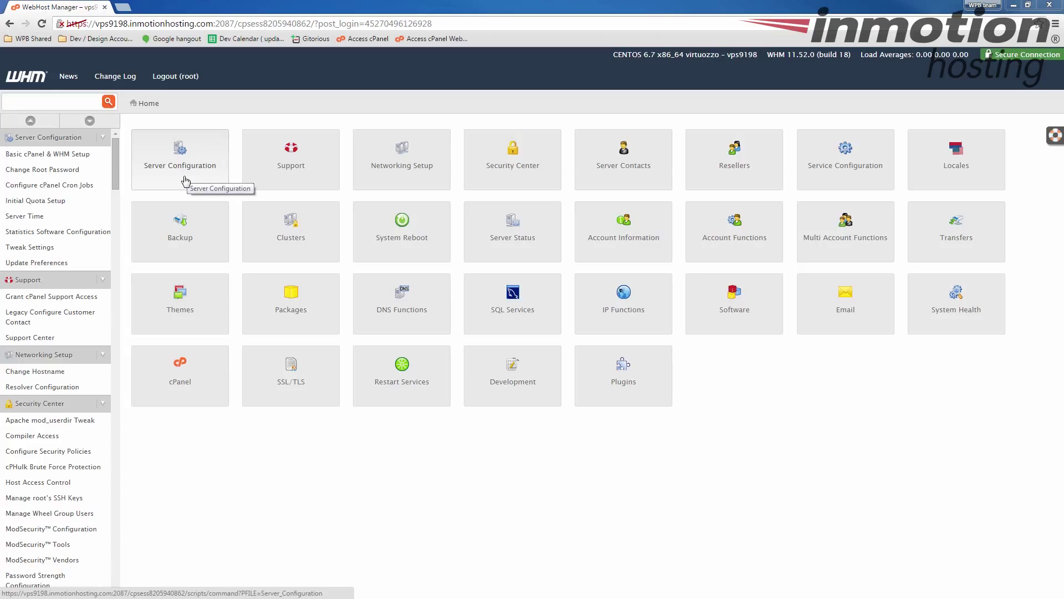
Go to Server Configuration and then the Server Time settings page.
click(180, 159)
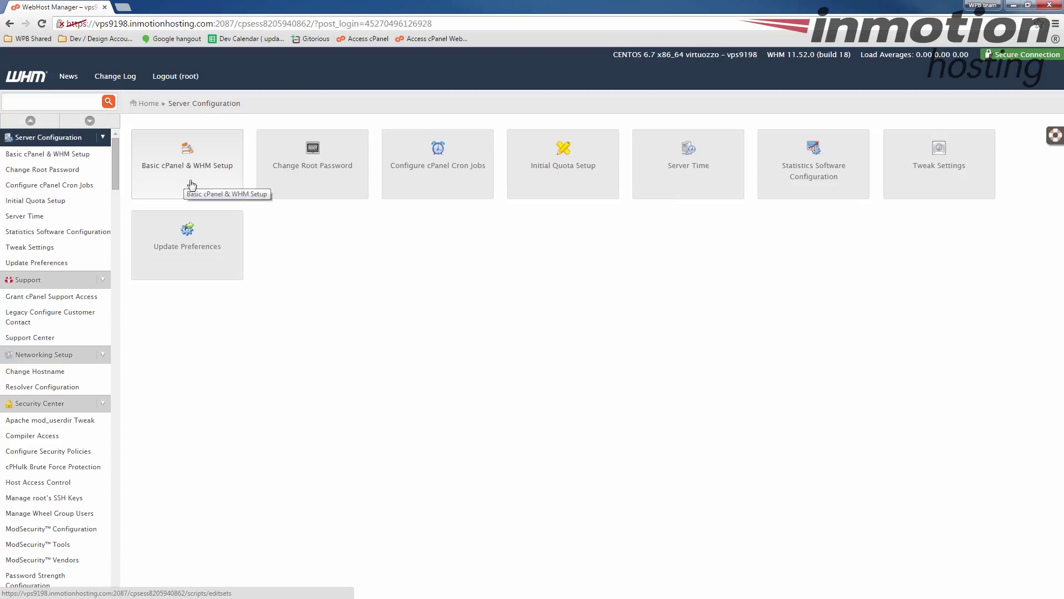
mouse_move(688, 174)
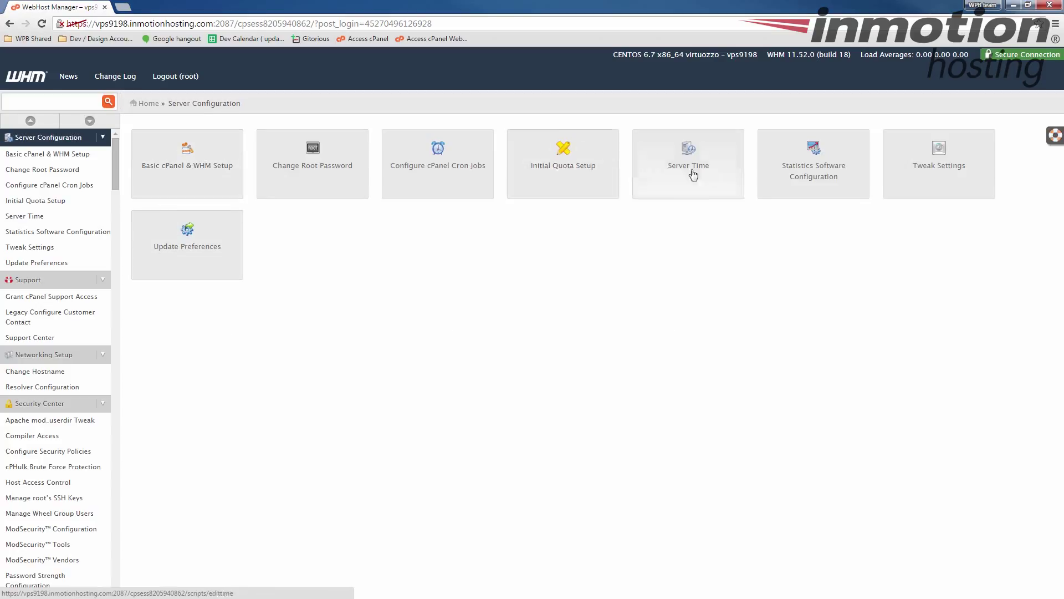
mouse_move(710, 176)
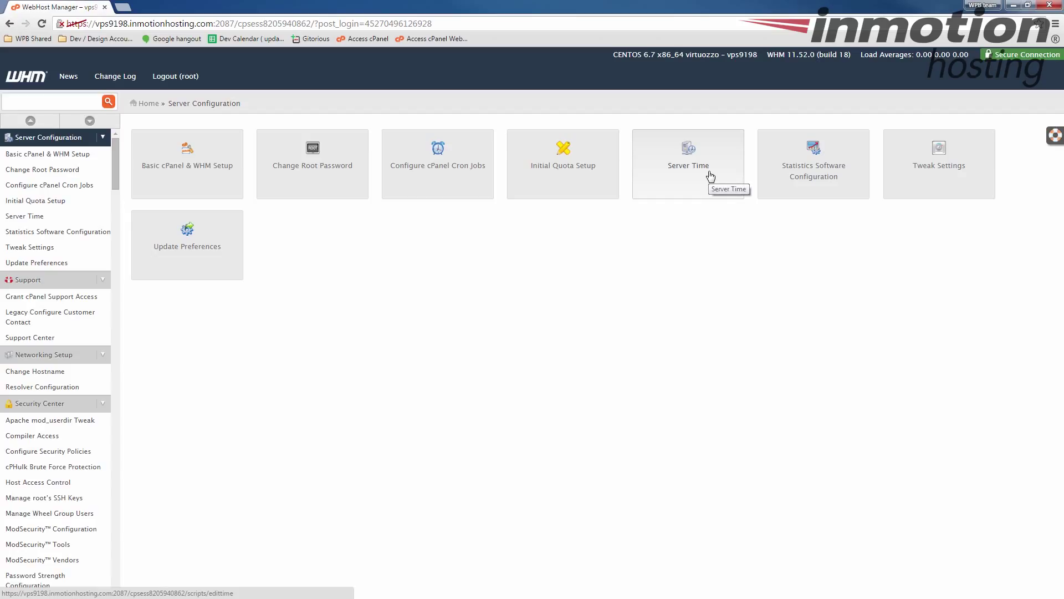
click(687, 163)
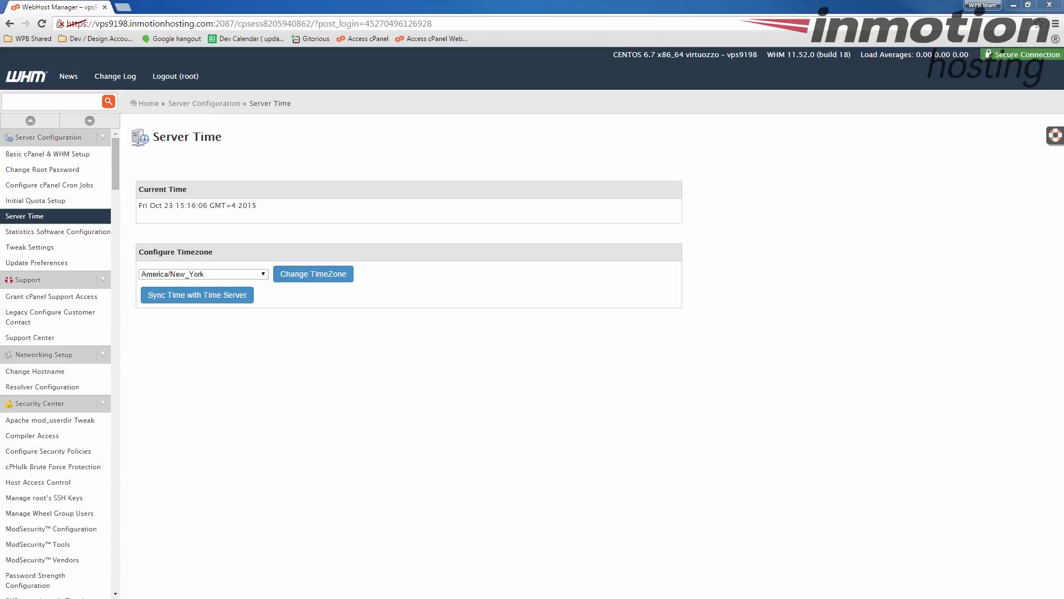
mouse_move(259, 215)
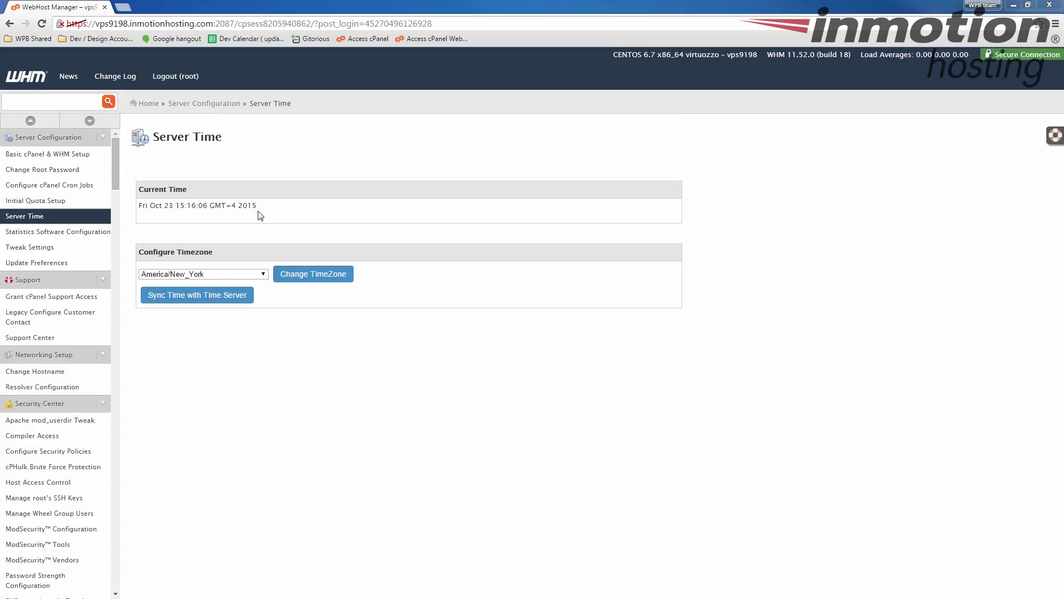
mouse_move(165, 269)
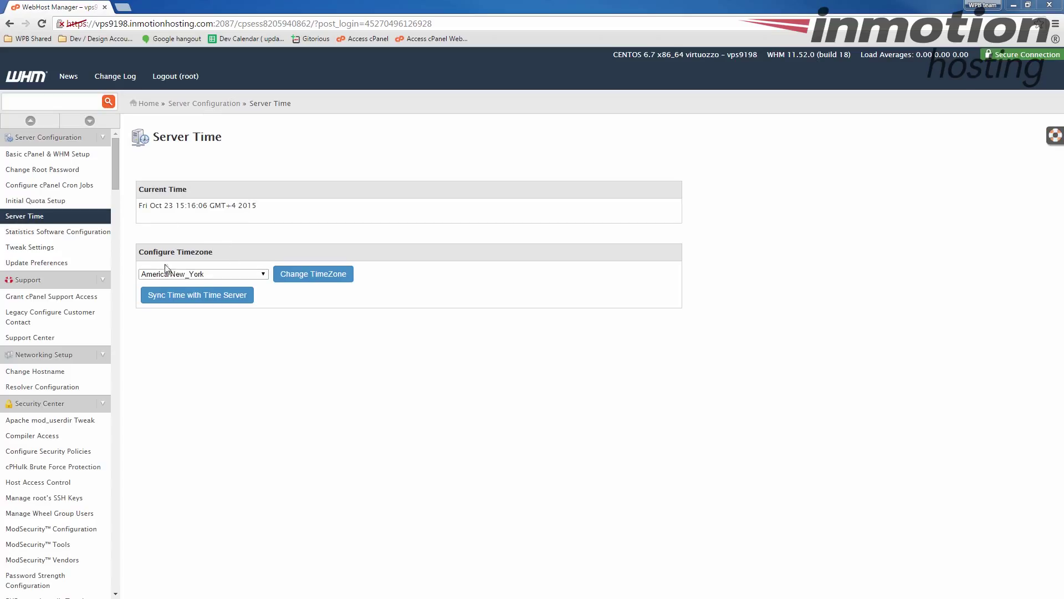
mouse_move(221, 280)
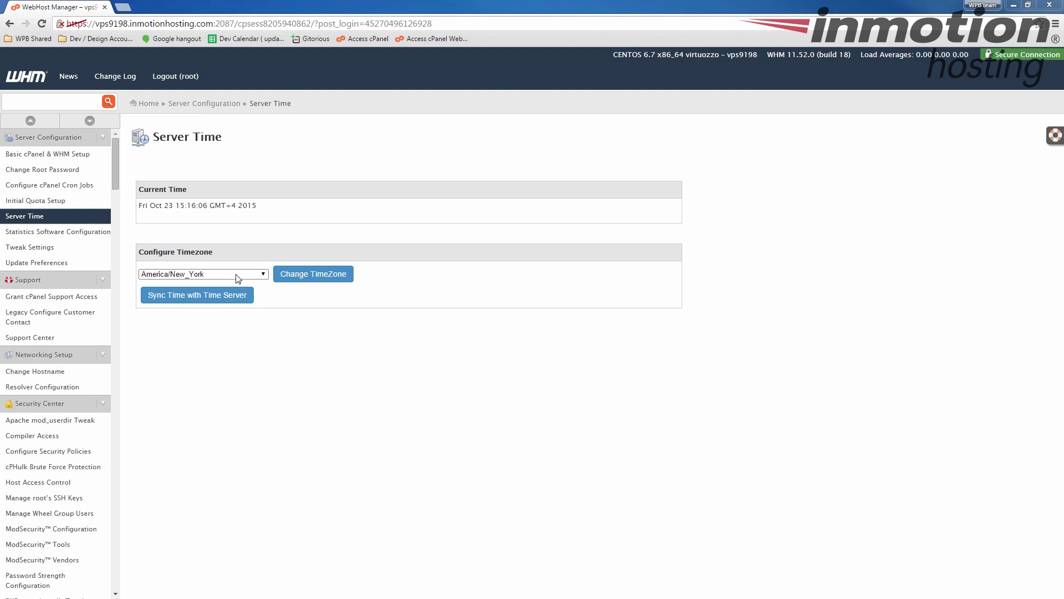
Choose America/Los_Angeles from the timezone list and submit Change TimeZone.
click(203, 274)
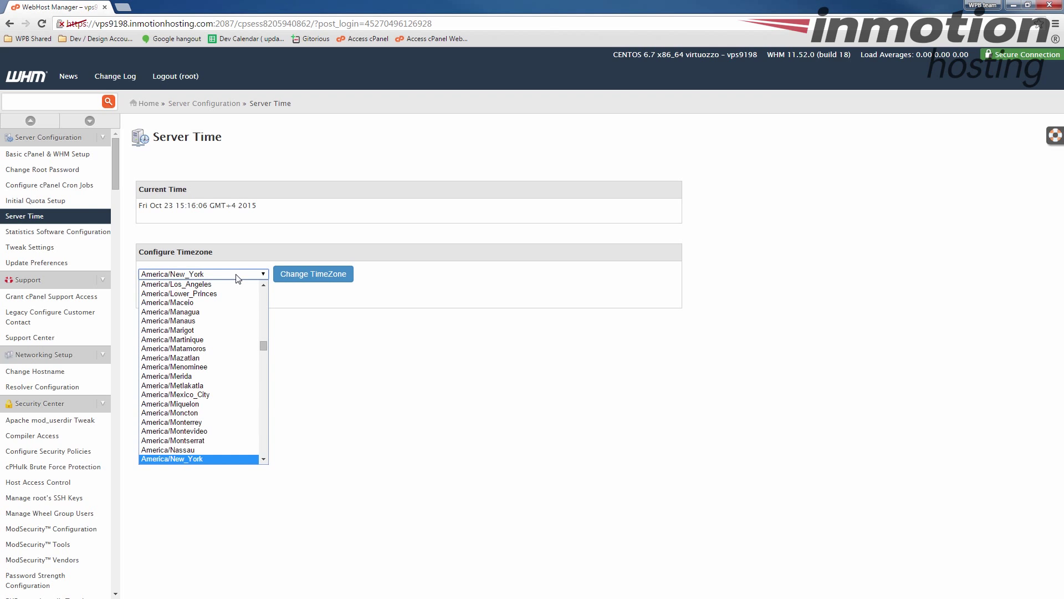
mouse_move(208, 463)
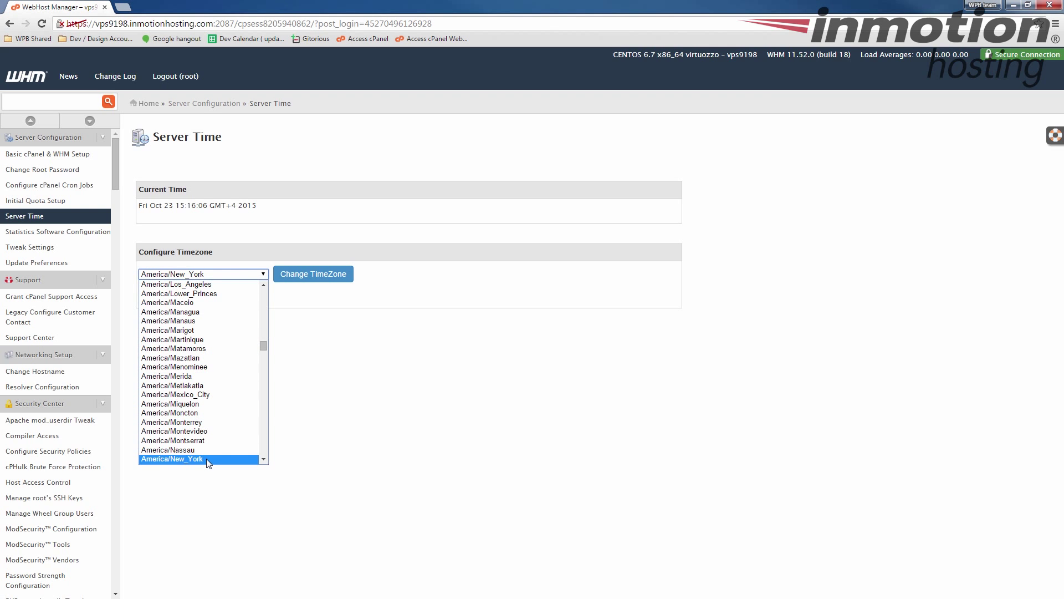
mouse_move(200, 461)
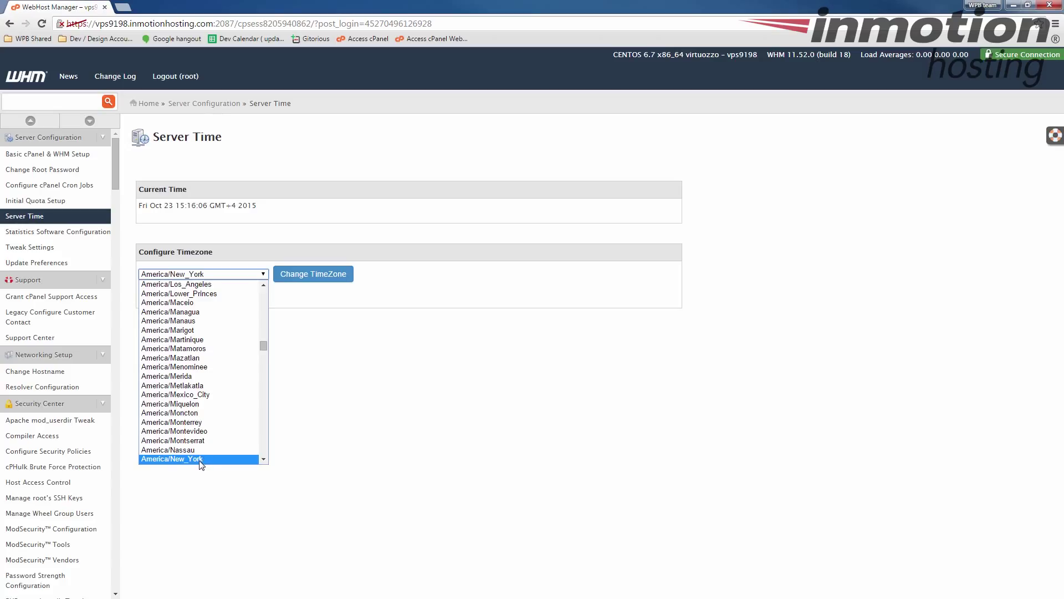
mouse_move(189, 464)
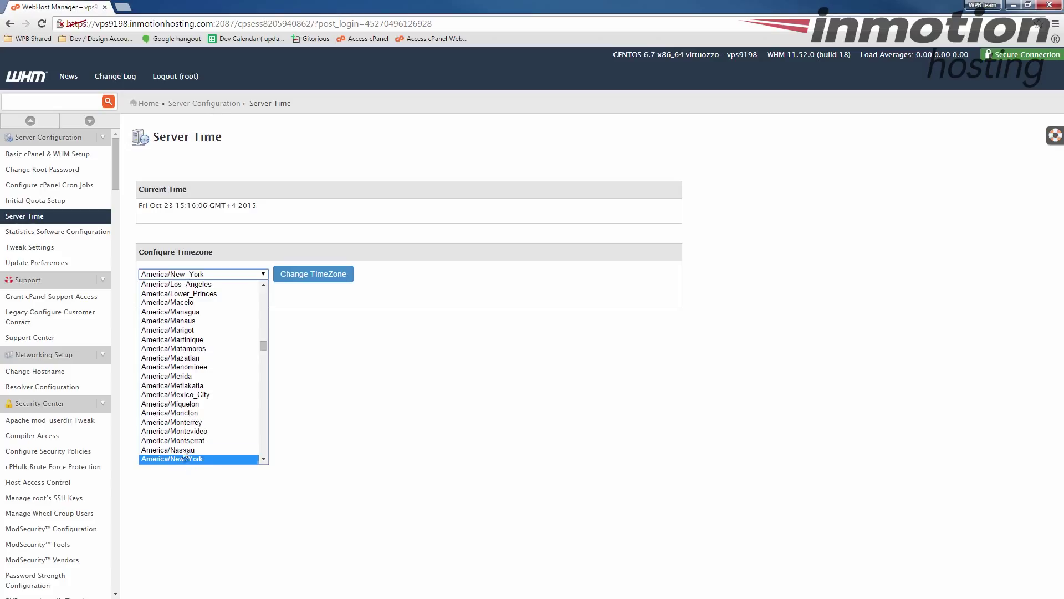
scroll(up, 3)
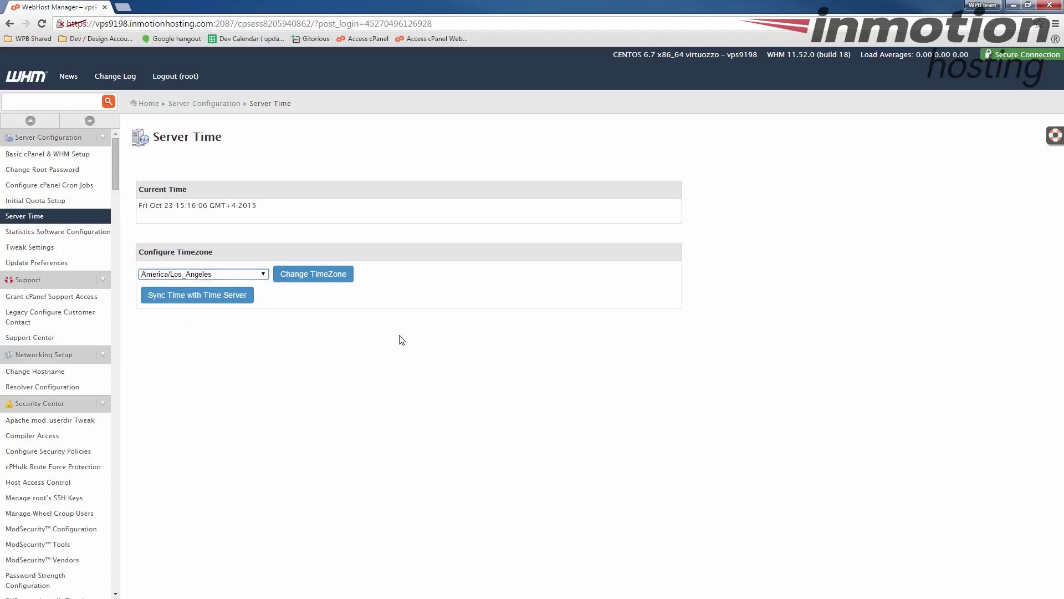
mouse_move(316, 328)
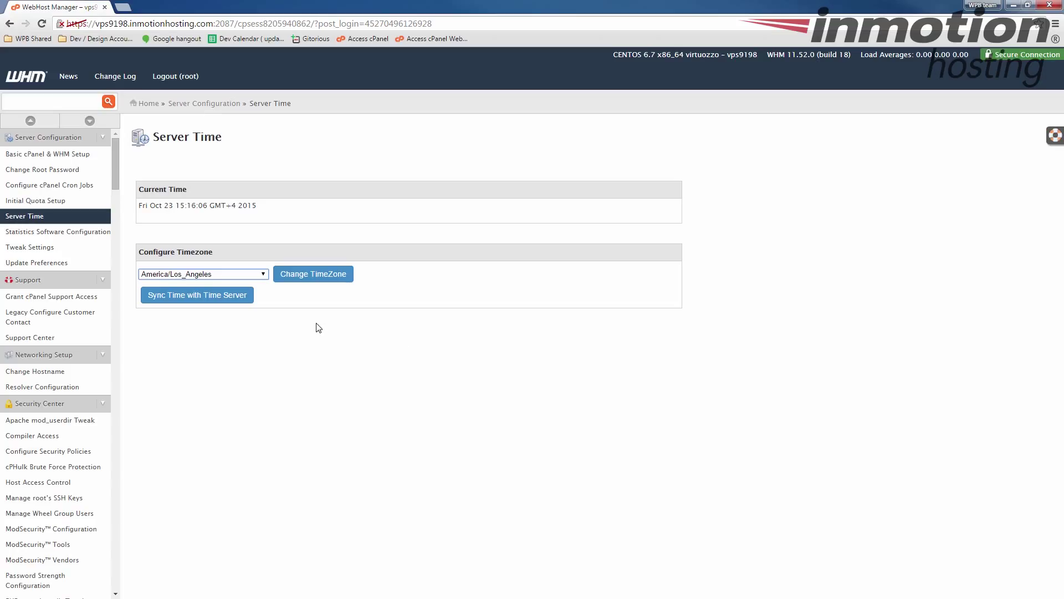
mouse_move(312, 274)
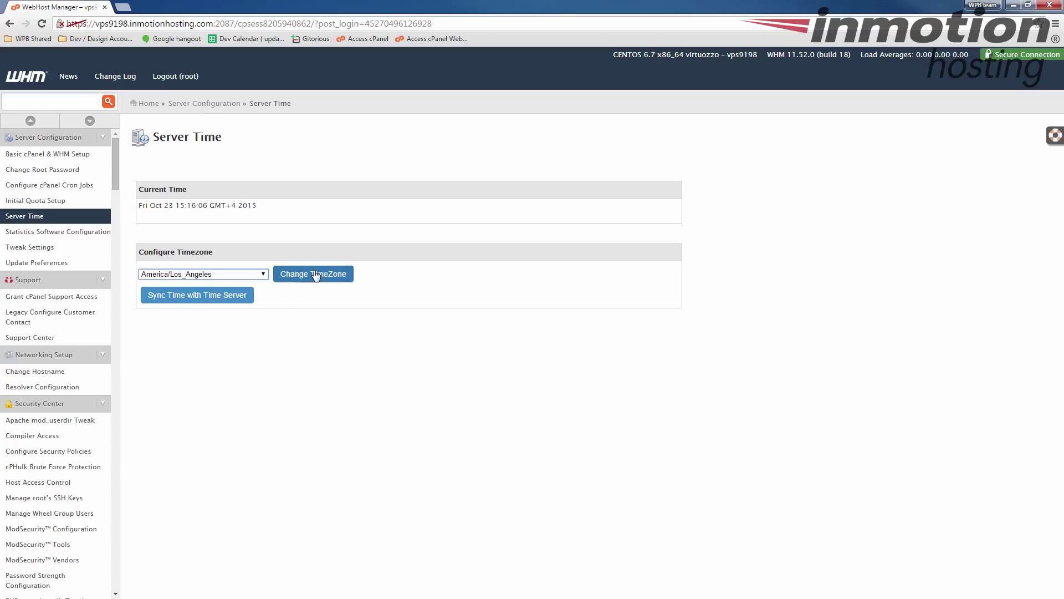
mouse_move(312, 273)
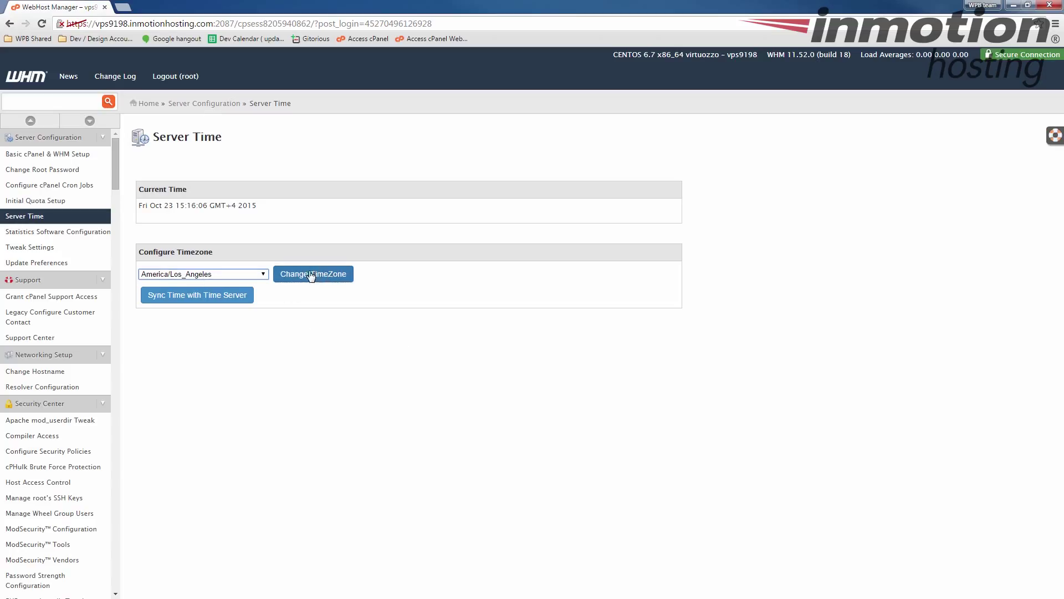
click(313, 274)
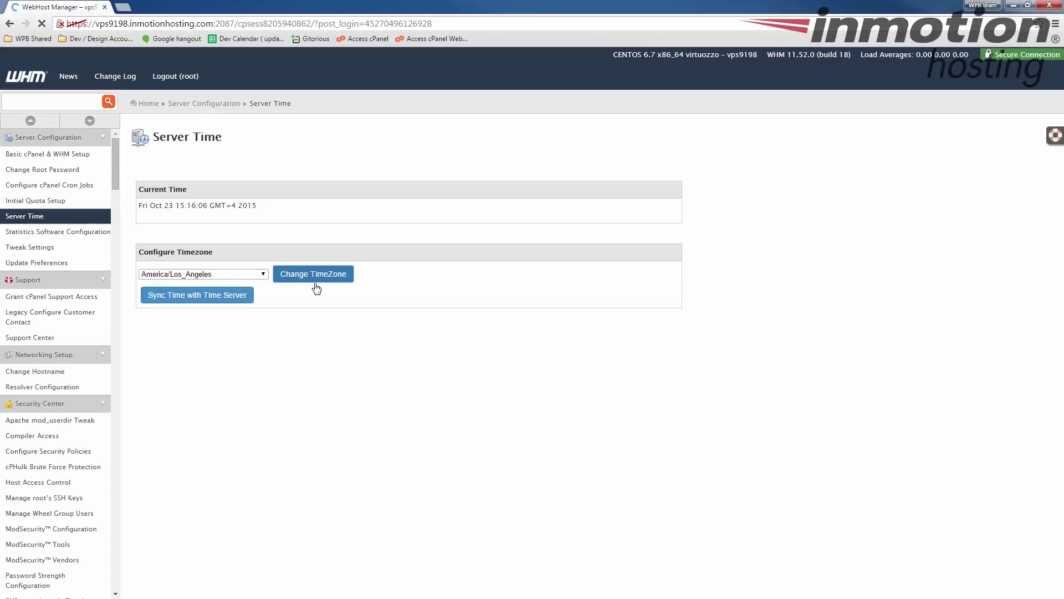
click(313, 274)
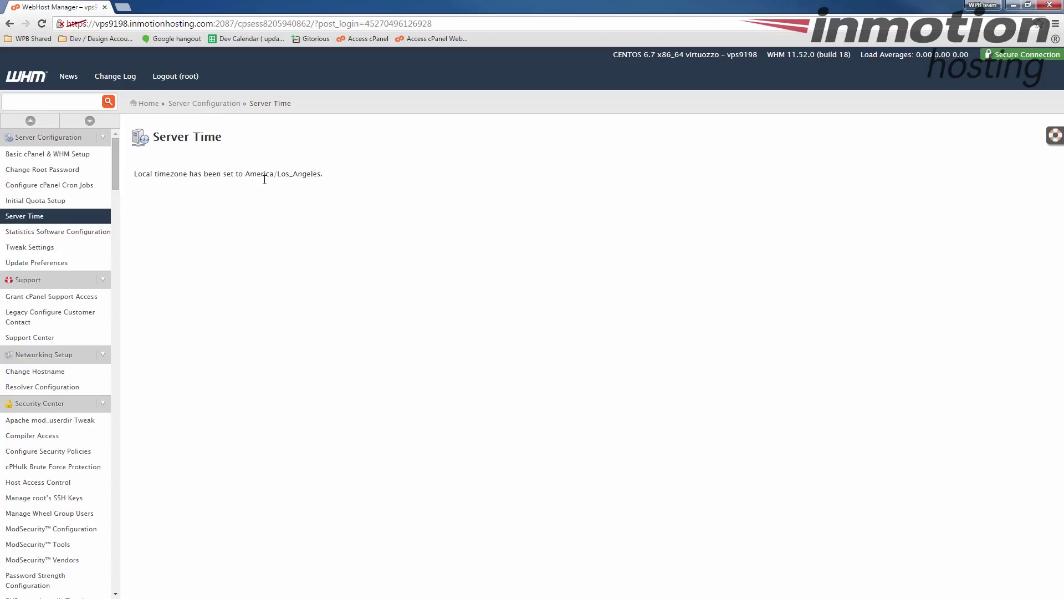
Highlight America/Los_Angeles in the timezone-changed confirmation message.
double_click(282, 174)
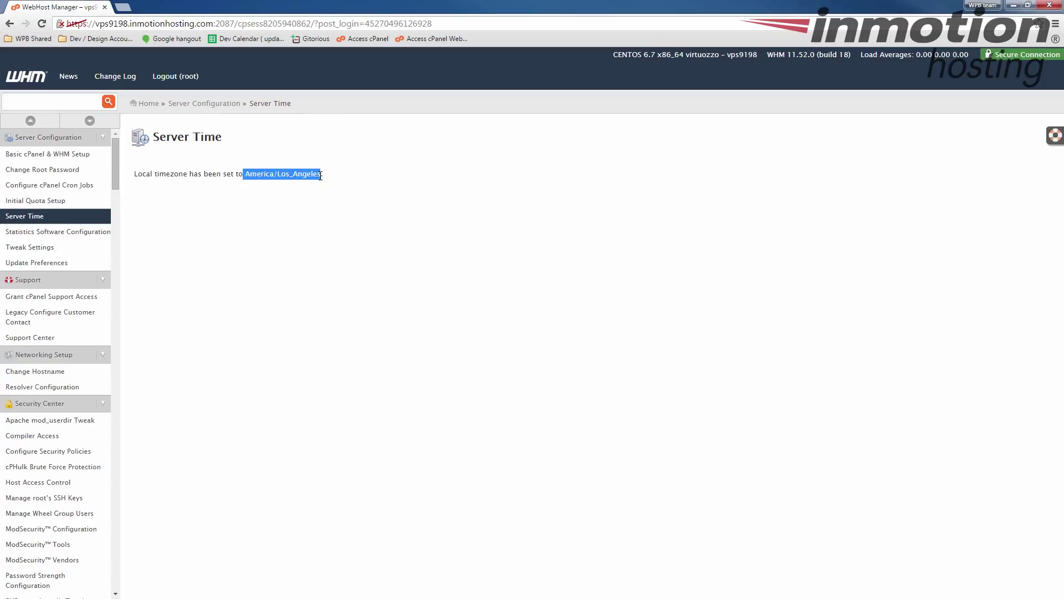
mouse_move(412, 225)
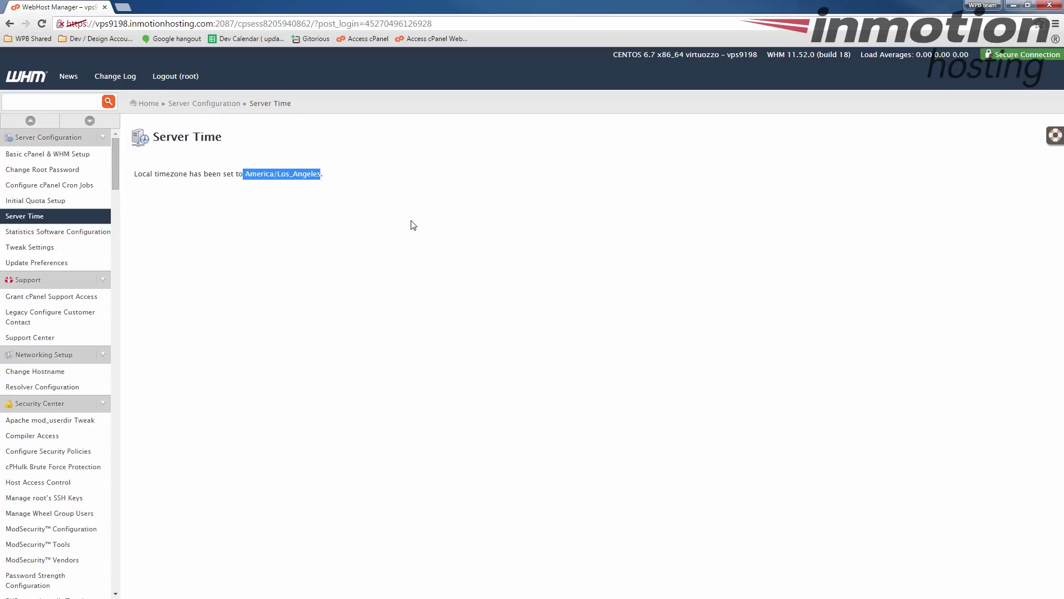
mouse_move(983, 264)
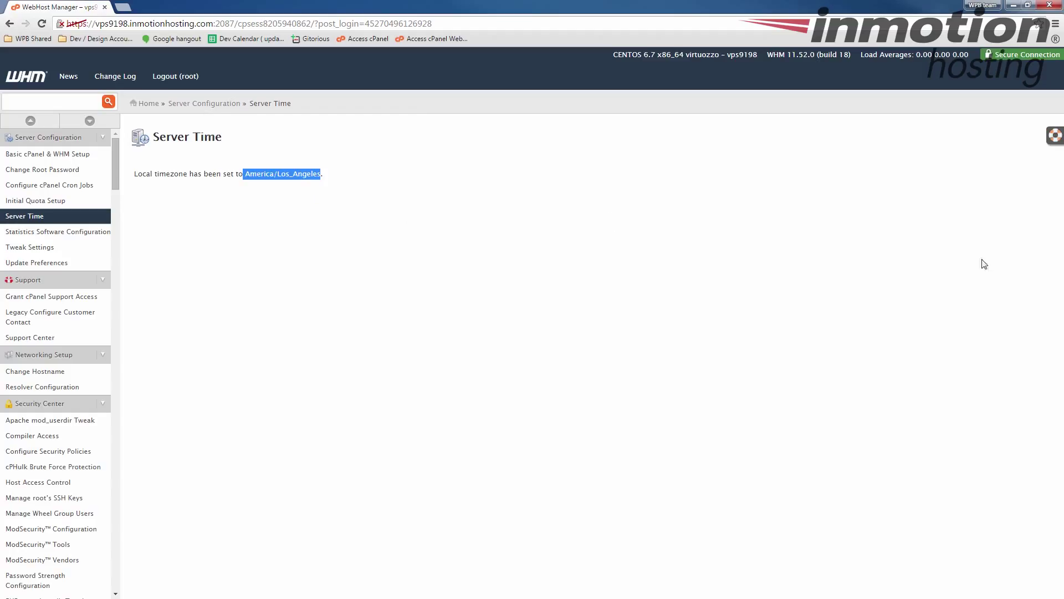
mouse_move(619, 313)
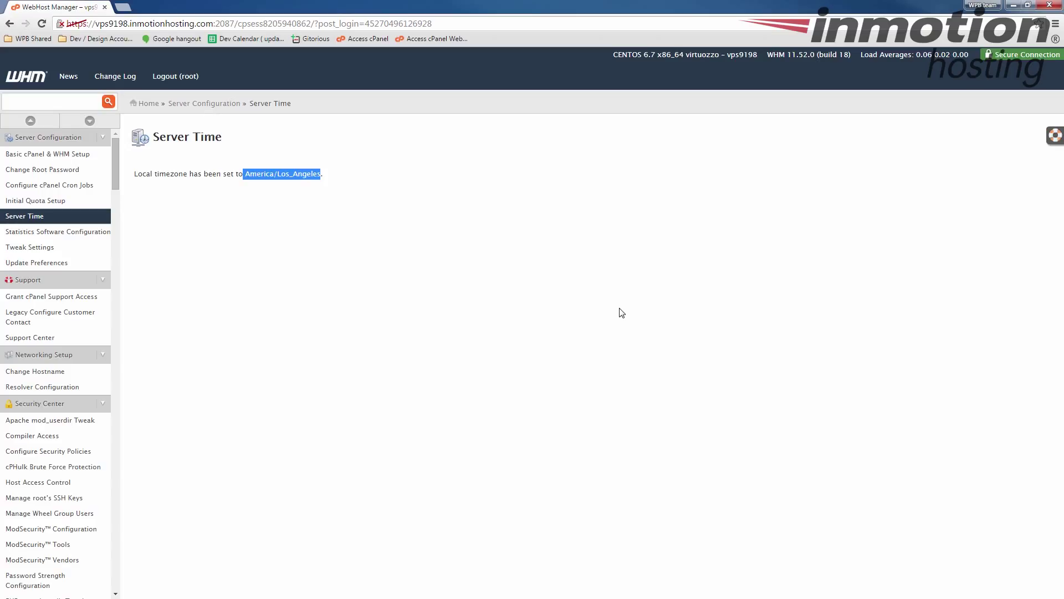
mouse_move(383, 300)
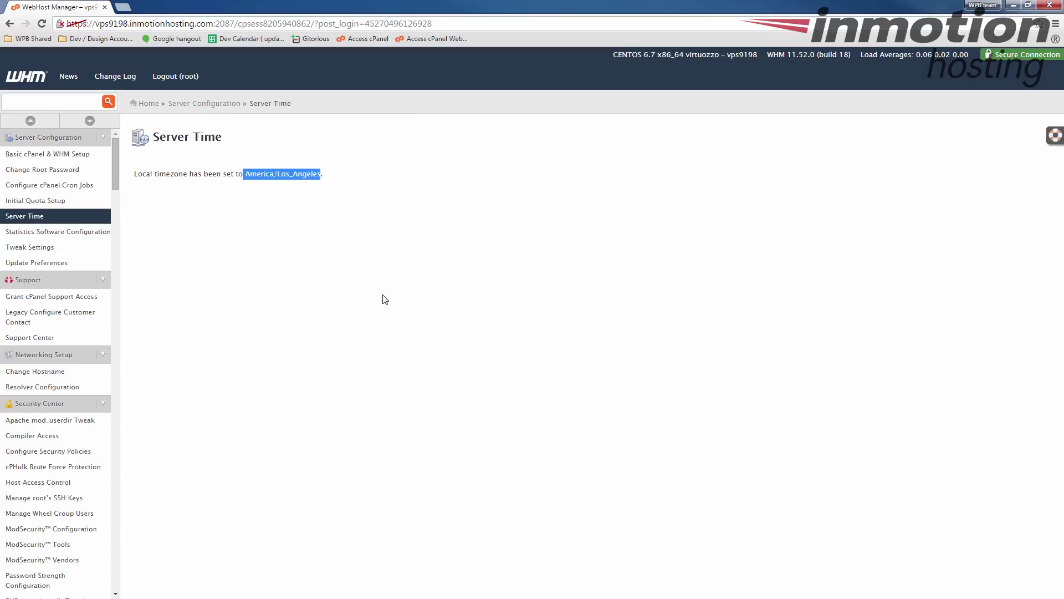
mouse_move(382, 304)
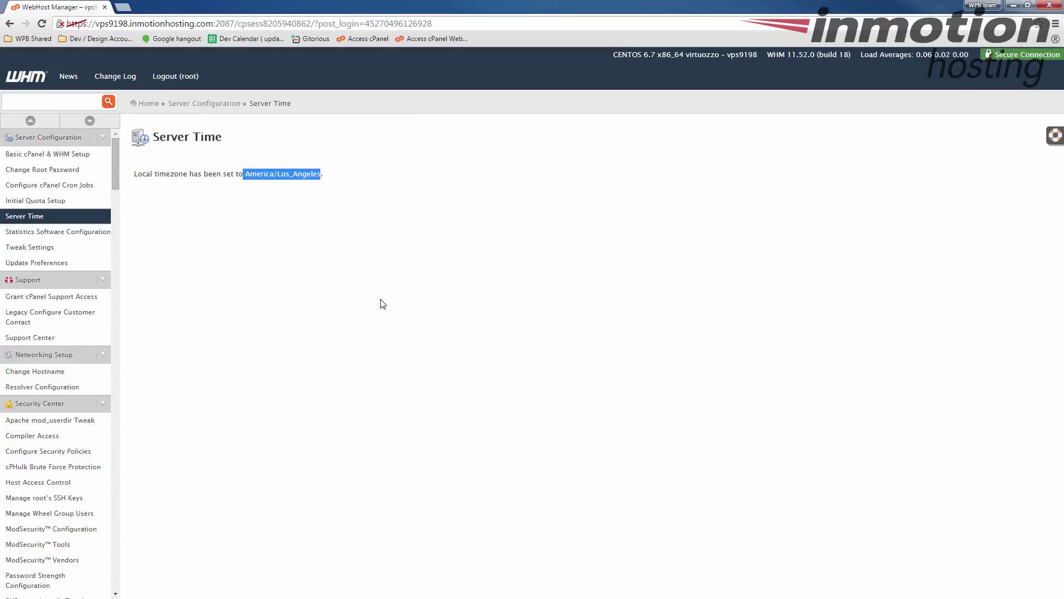
mouse_move(382, 310)
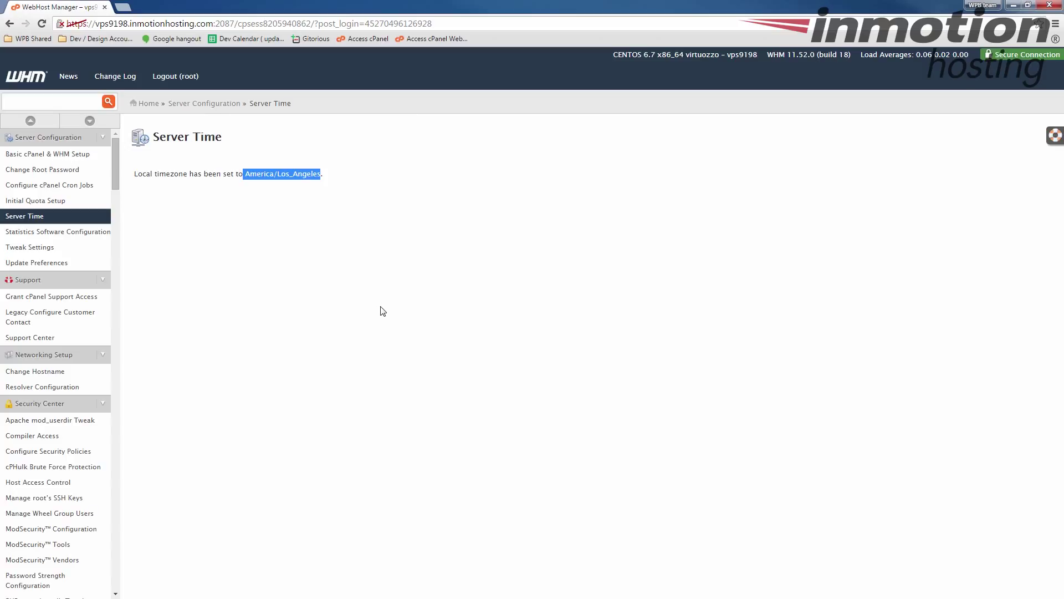
mouse_move(397, 318)
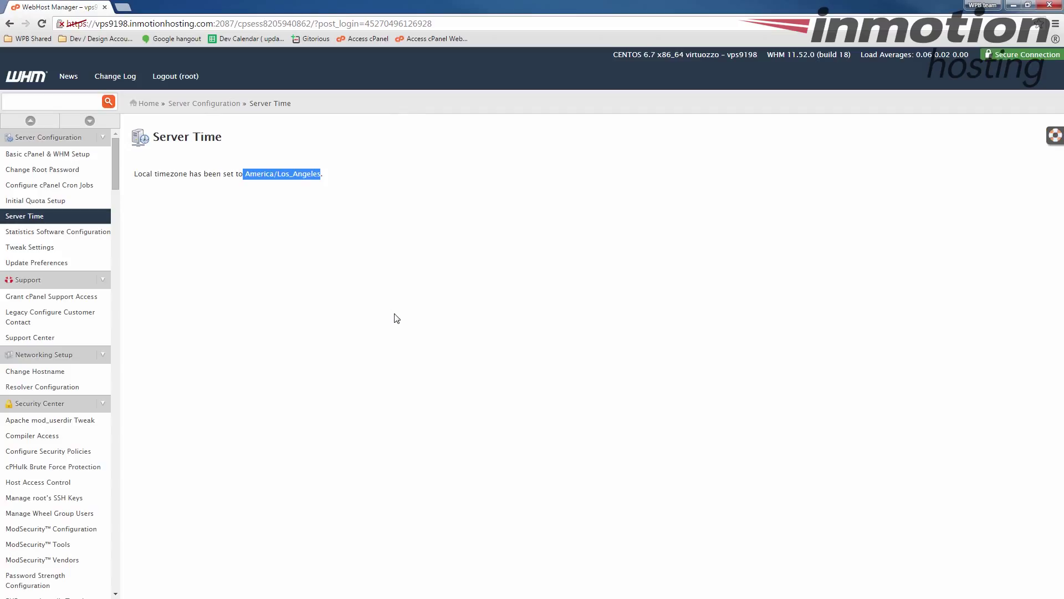
mouse_move(330, 186)
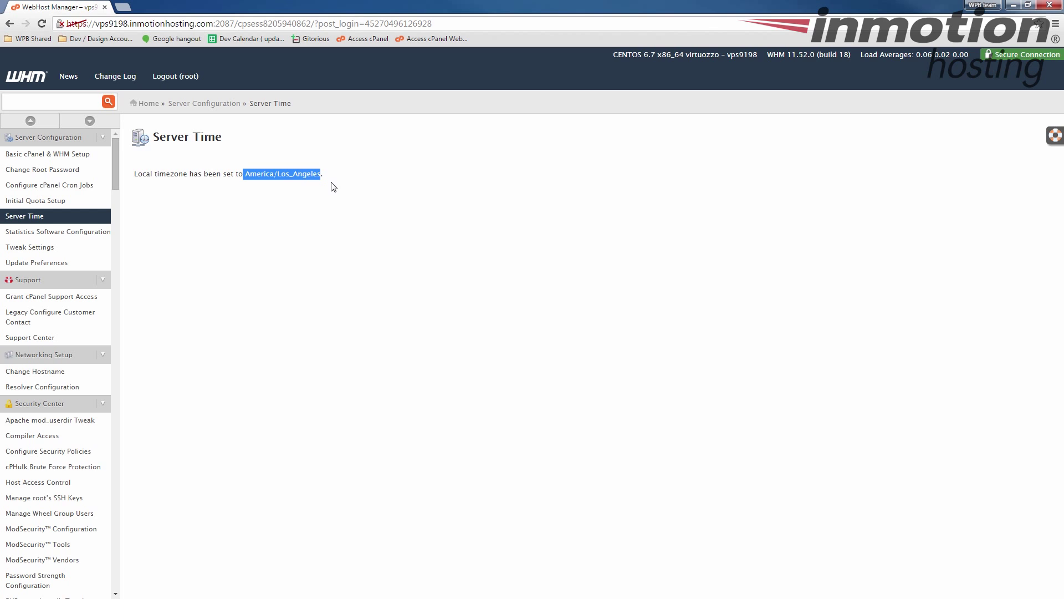
mouse_move(335, 182)
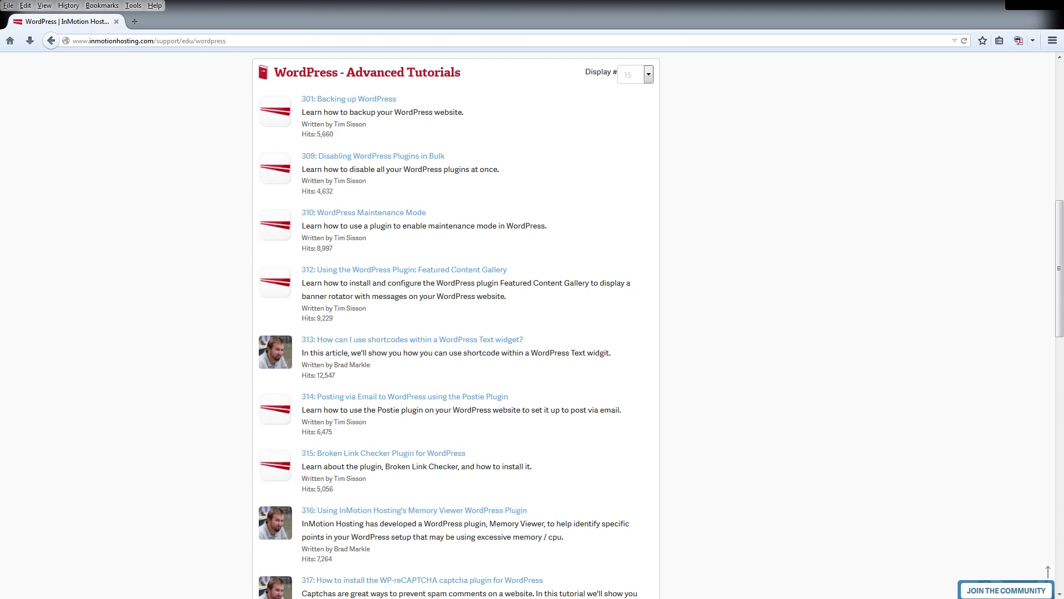
Visit the Support Center home, view Join the Community, and return to the home page.
click(51, 41)
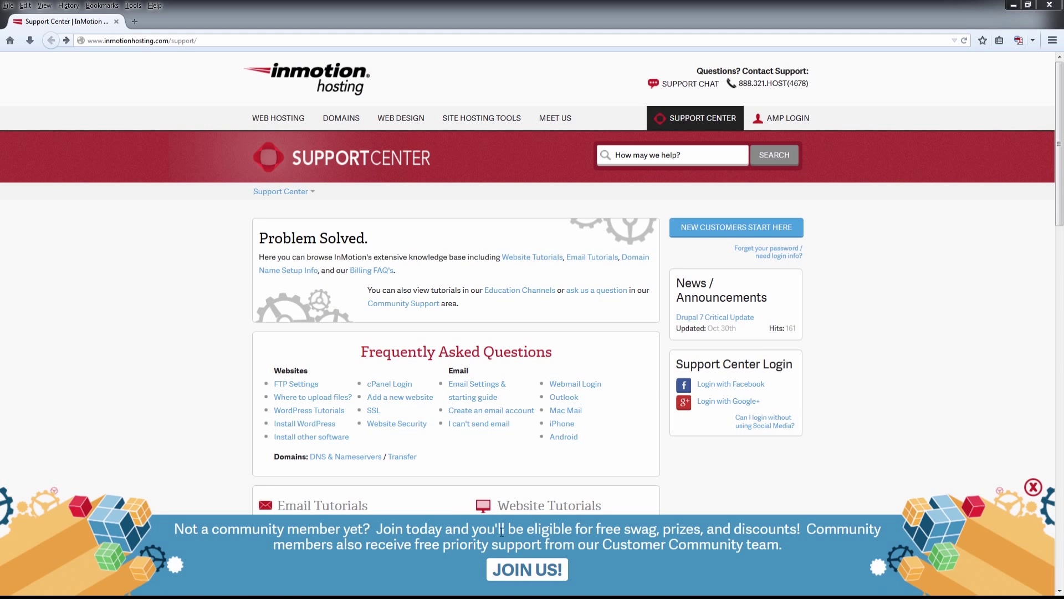
click(727, 400)
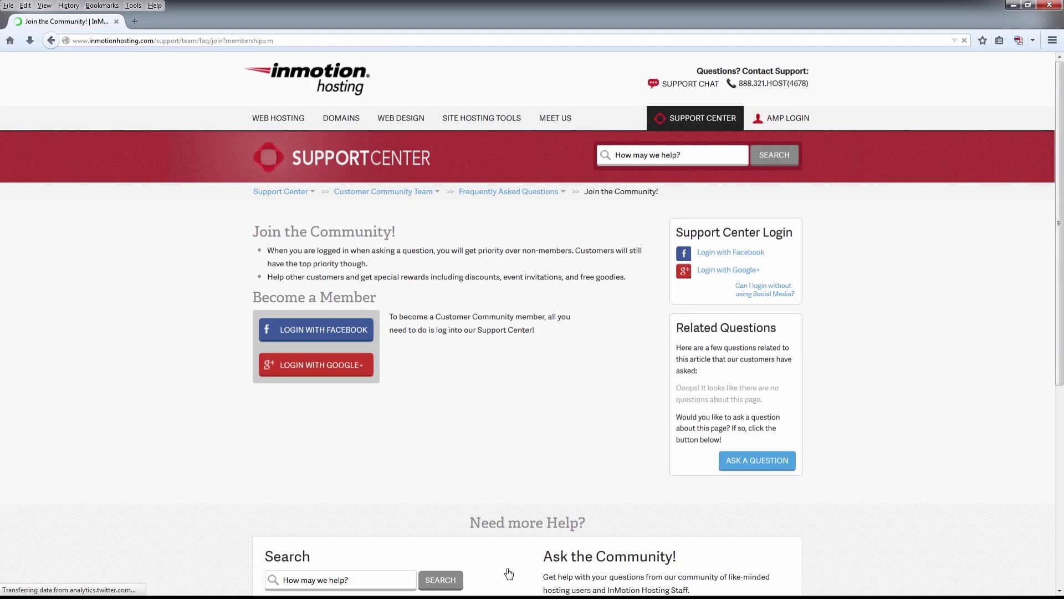
click(281, 191)
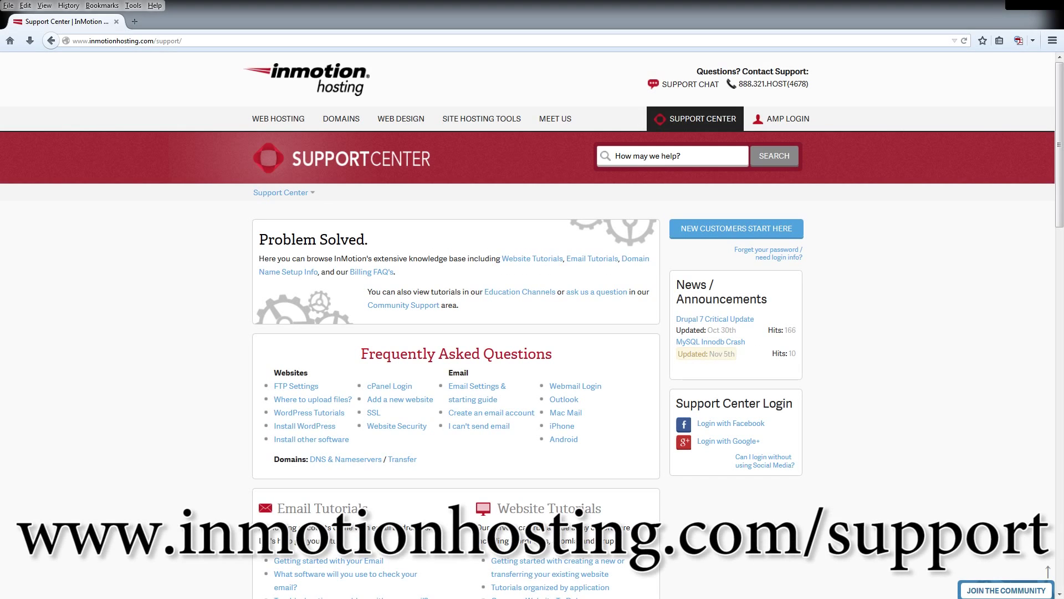